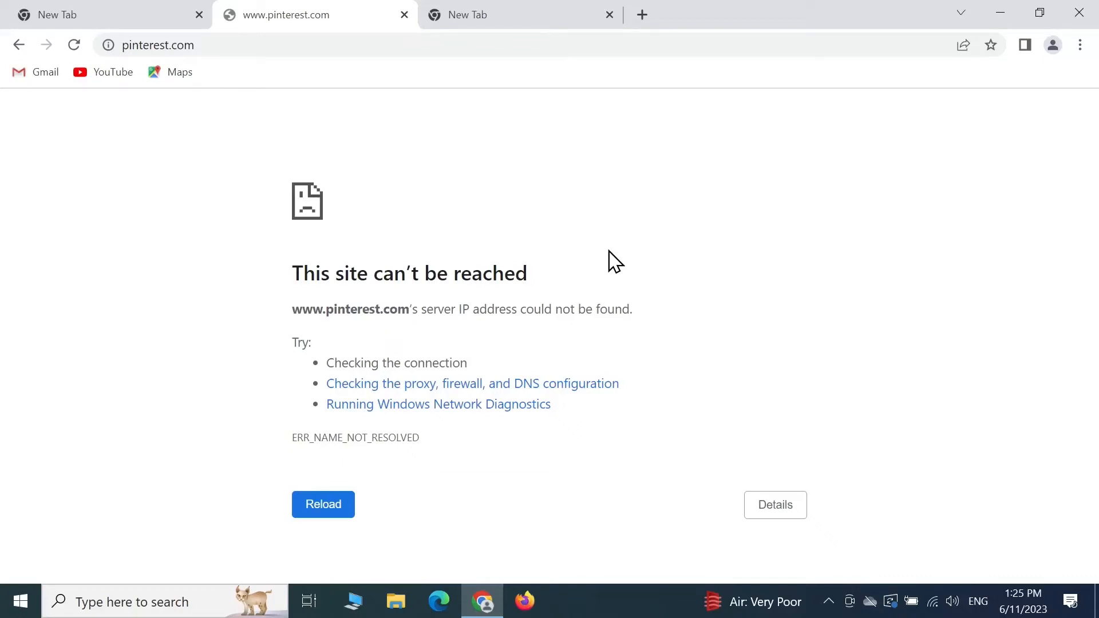
mouse_move(274, 304)
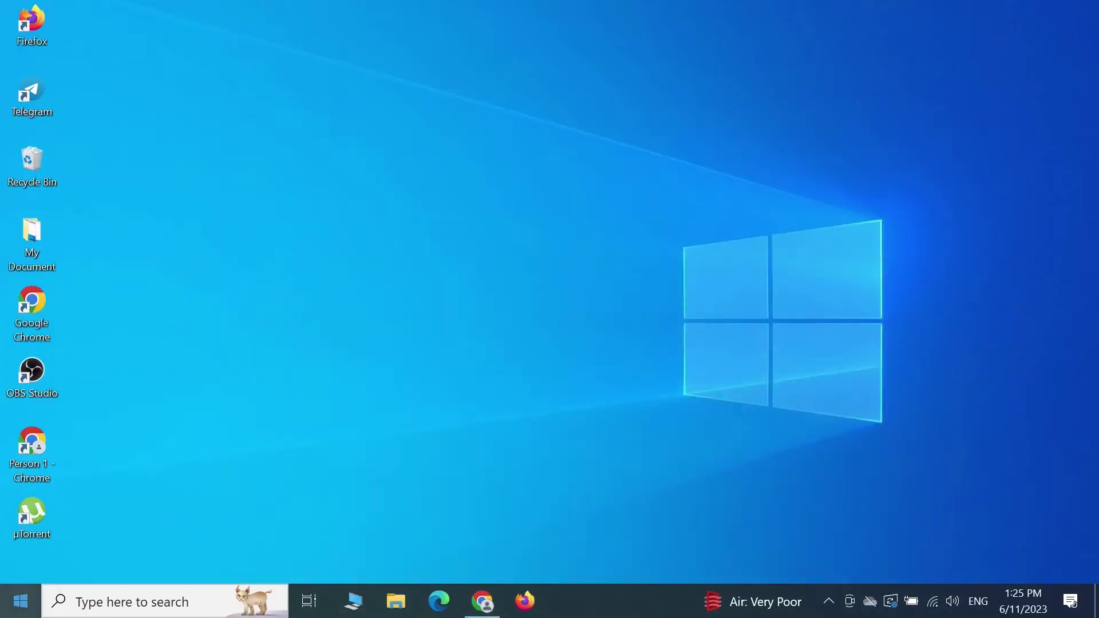
- Launch Control Panel via Start search for 'control' and enter Network and Internet
left_click(19, 600)
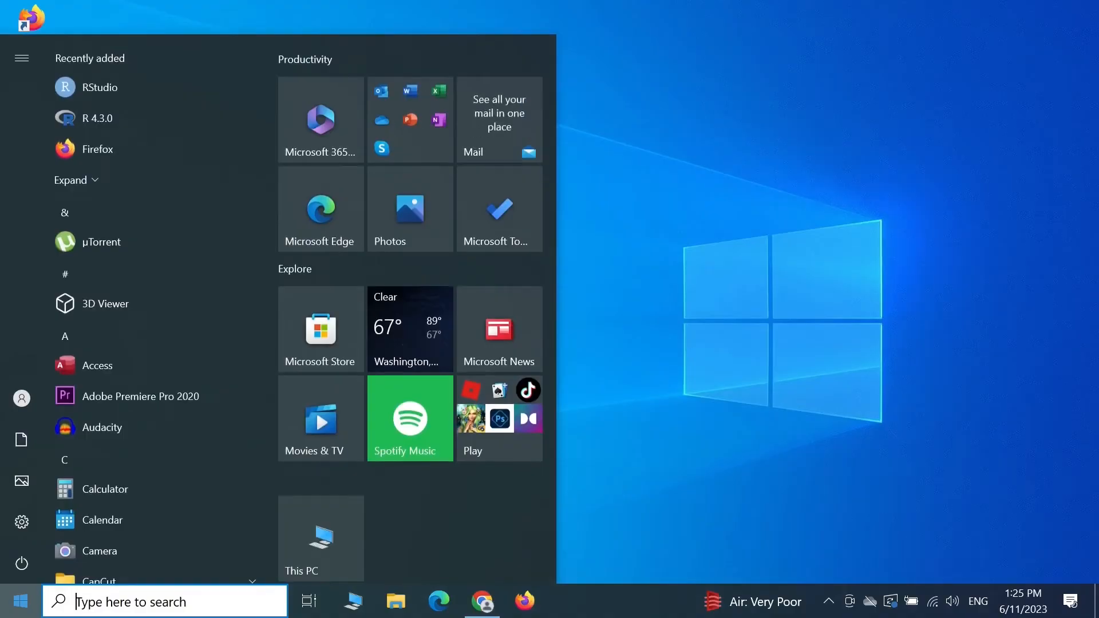
type("control")
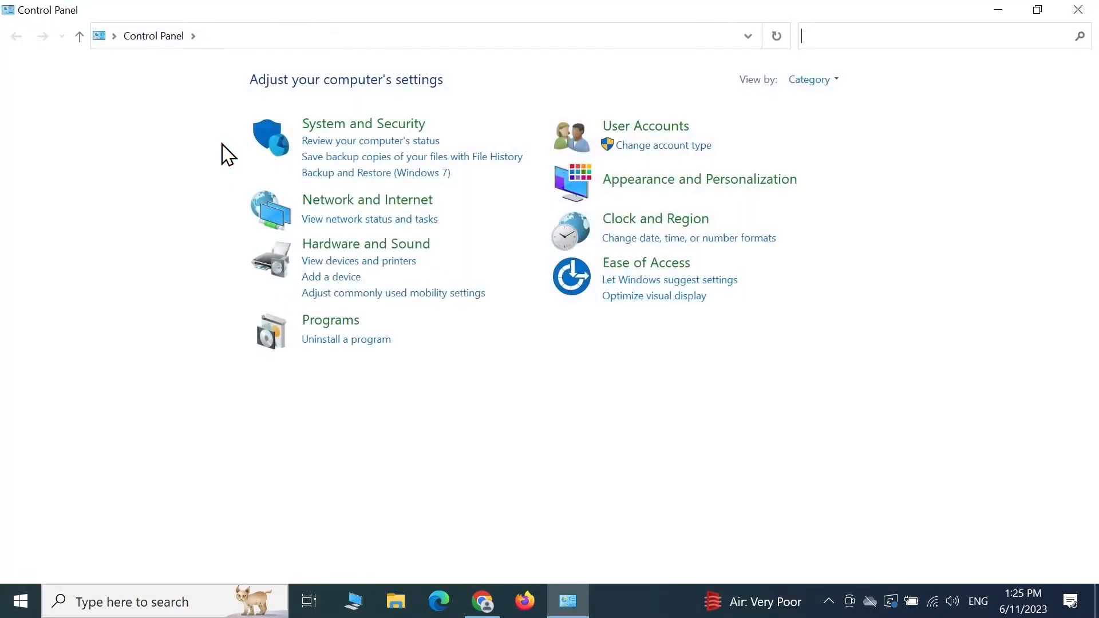
mouse_move(367, 199)
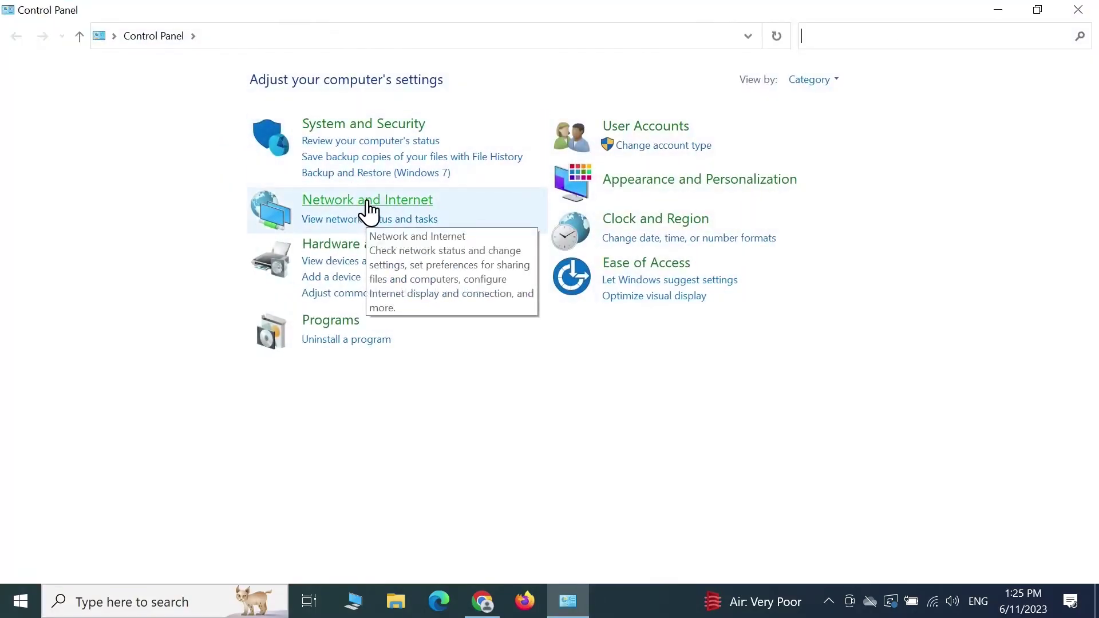
left_click(367, 200)
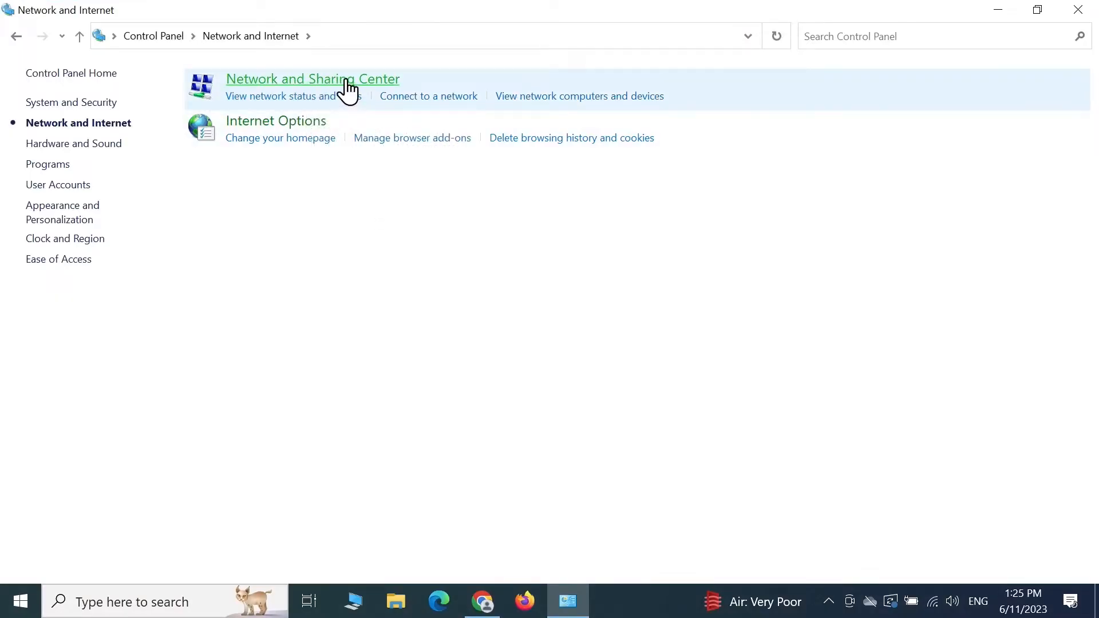
- From Network and Sharing Center, bring up the Wi-Fi Status window for the active connection
left_click(312, 79)
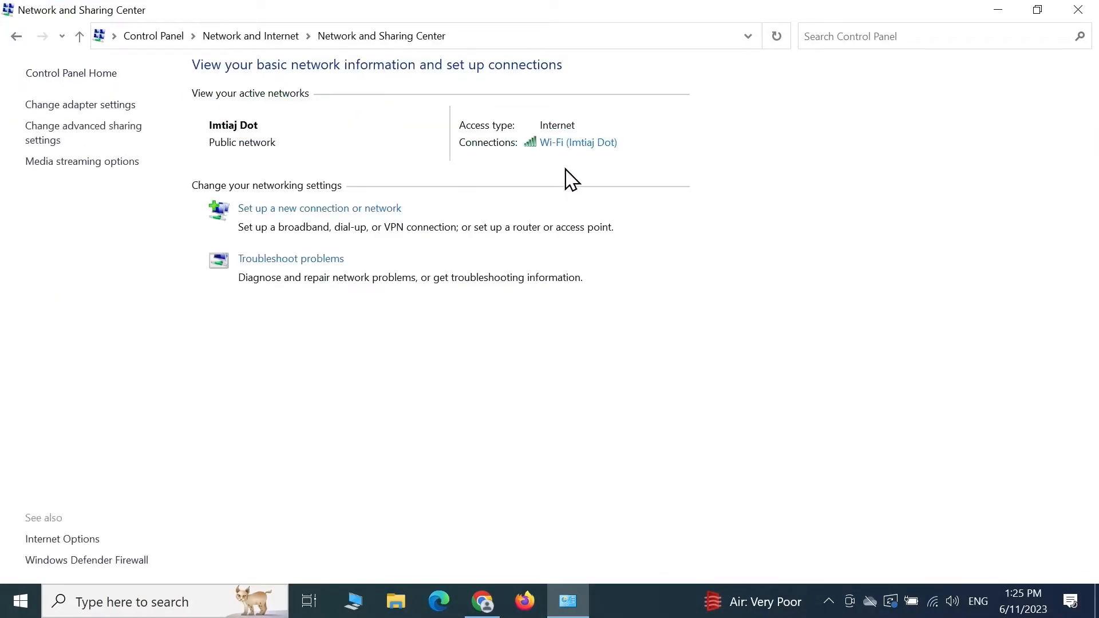
mouse_move(569, 148)
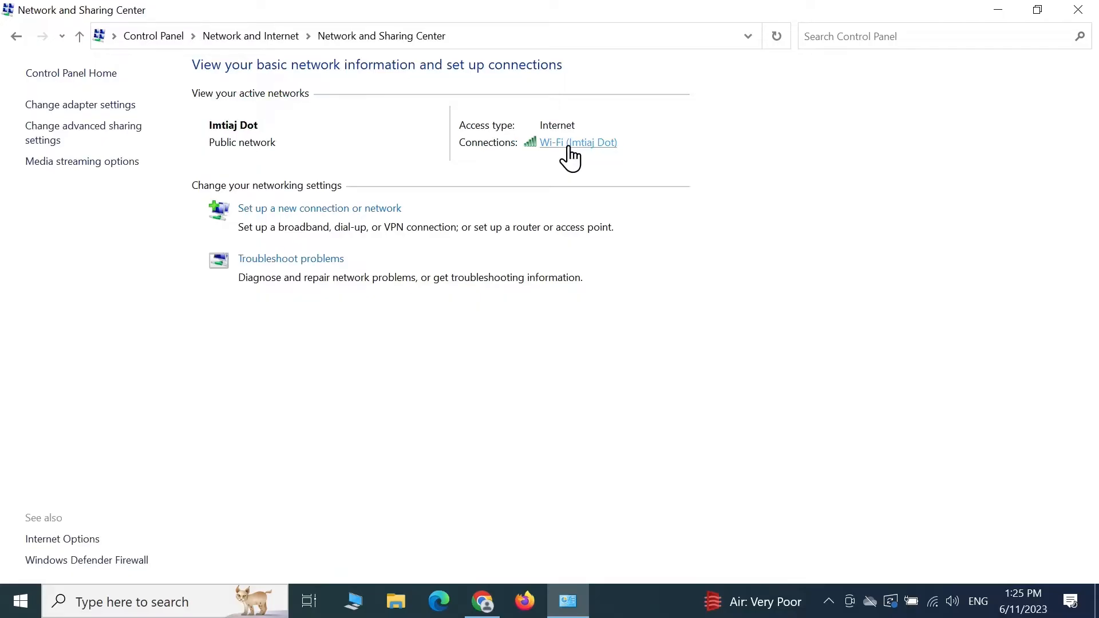
left_click(577, 142)
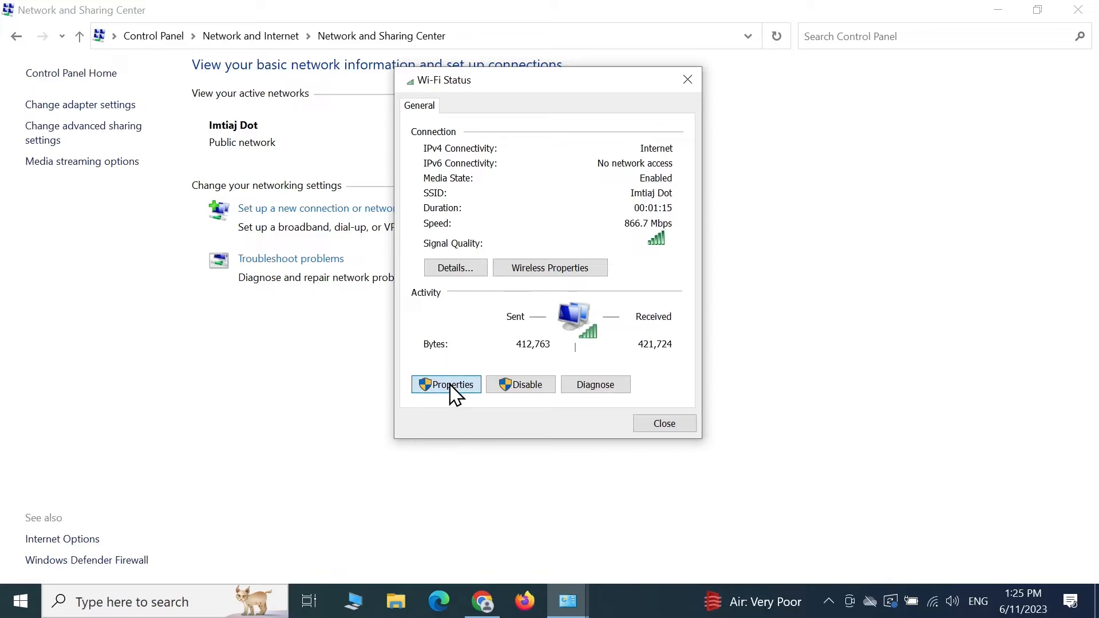
- In Wi-Fi Properties, uncheck Internet Protocol Version 6 (TCP/IPv6), confirm with OK and close the status window
left_click(446, 385)
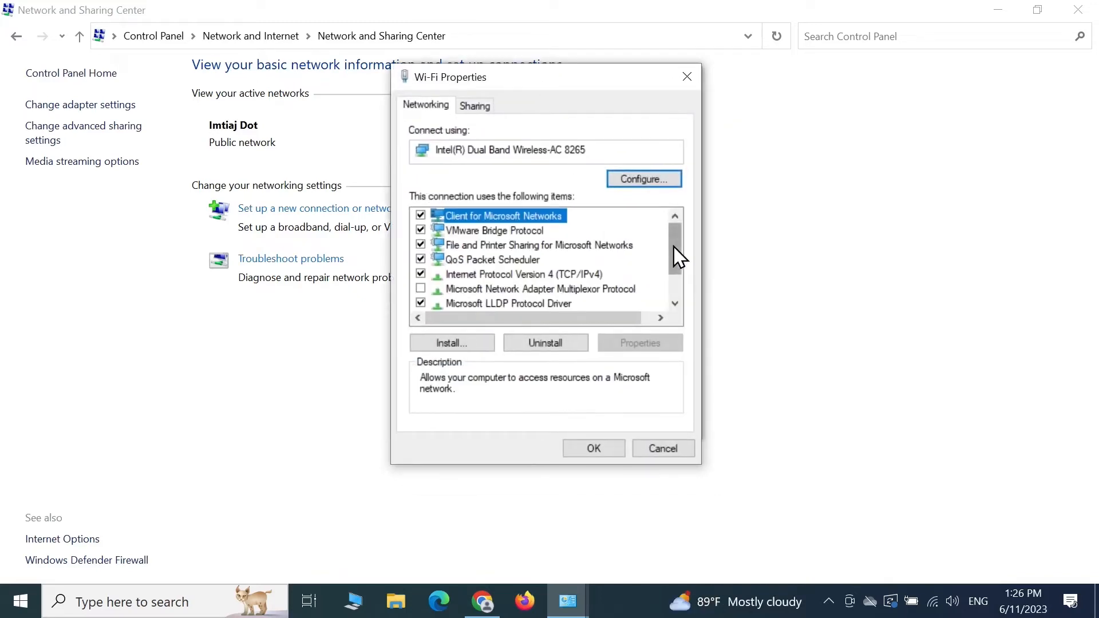
scroll("down", 3)
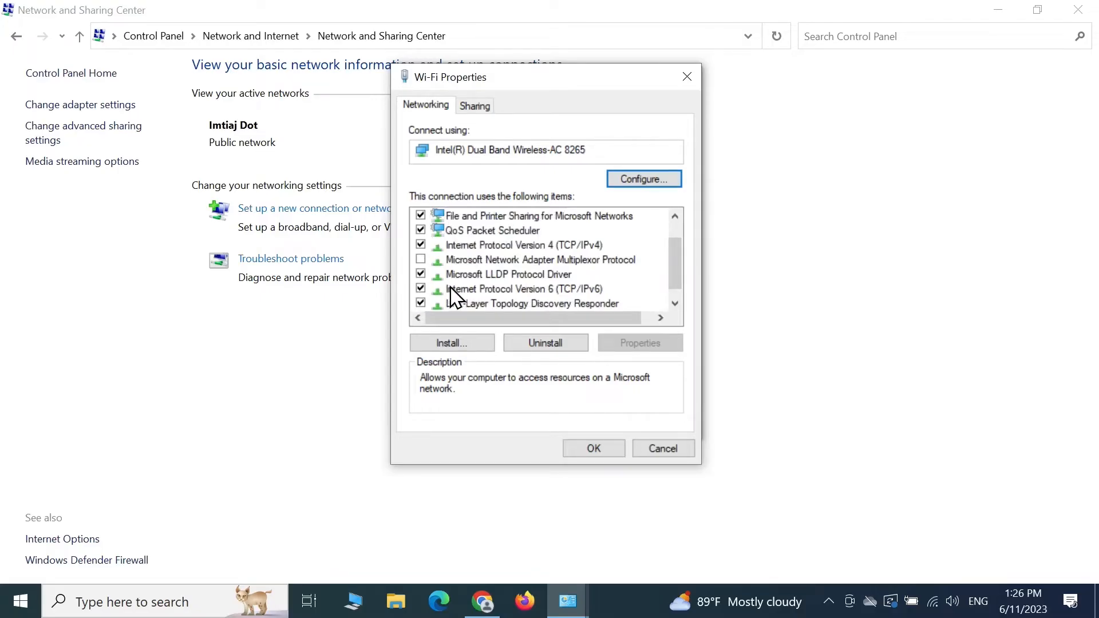
left_click(522, 288)
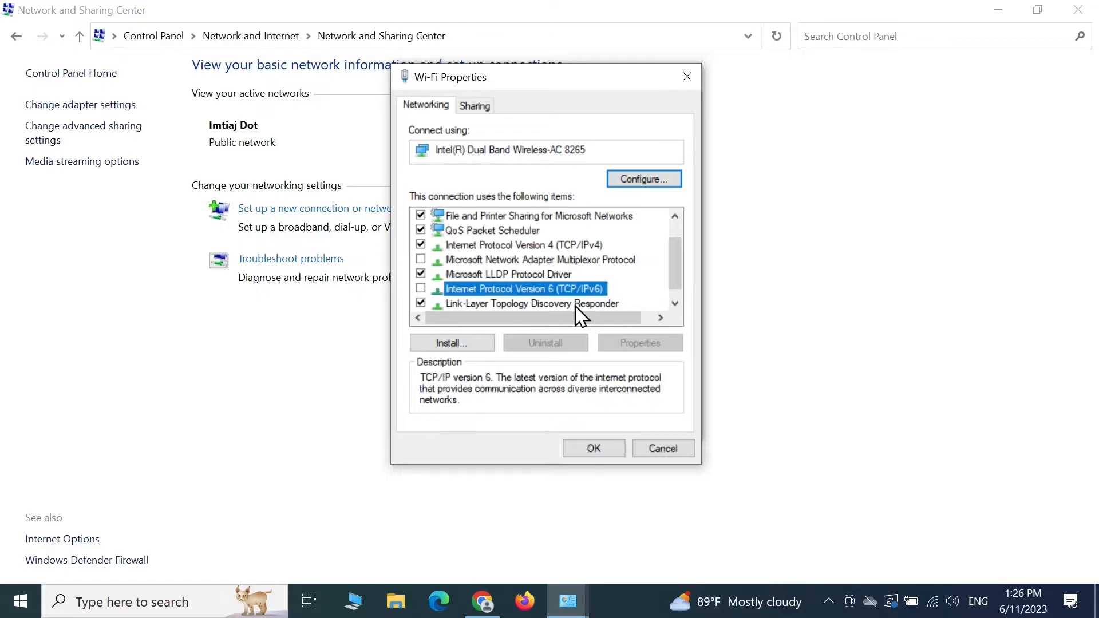
left_click(593, 449)
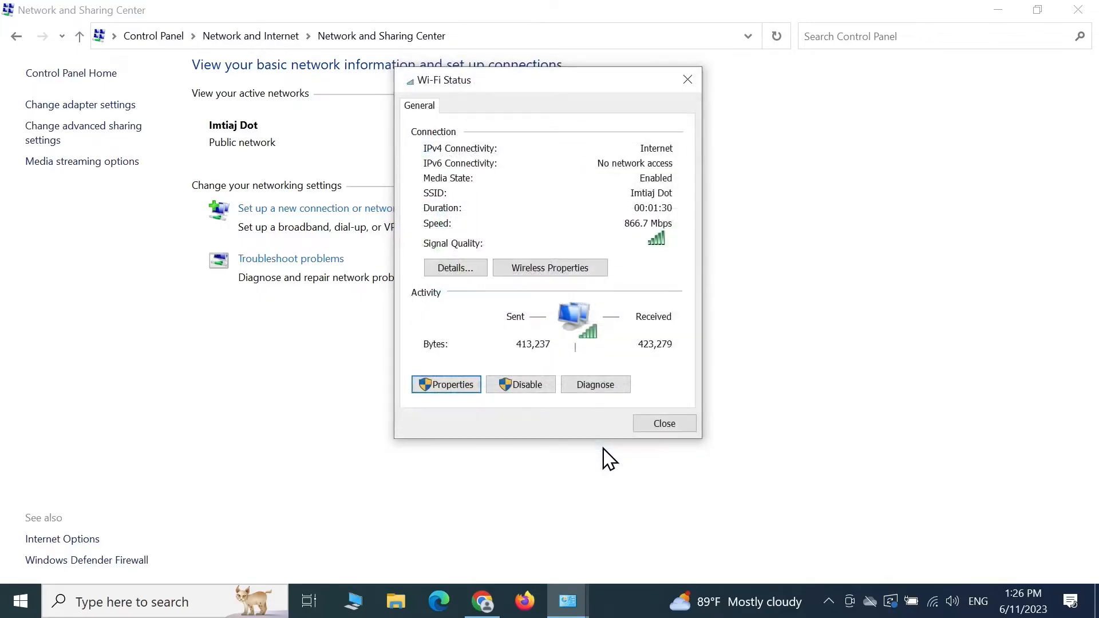
left_click(662, 423)
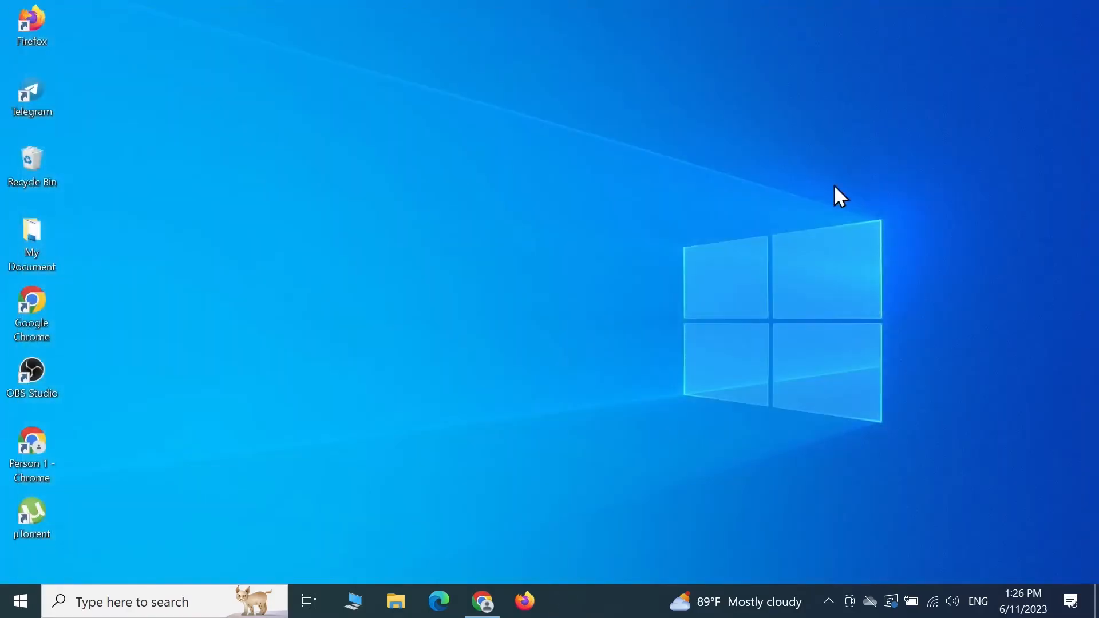
mouse_move(569, 118)
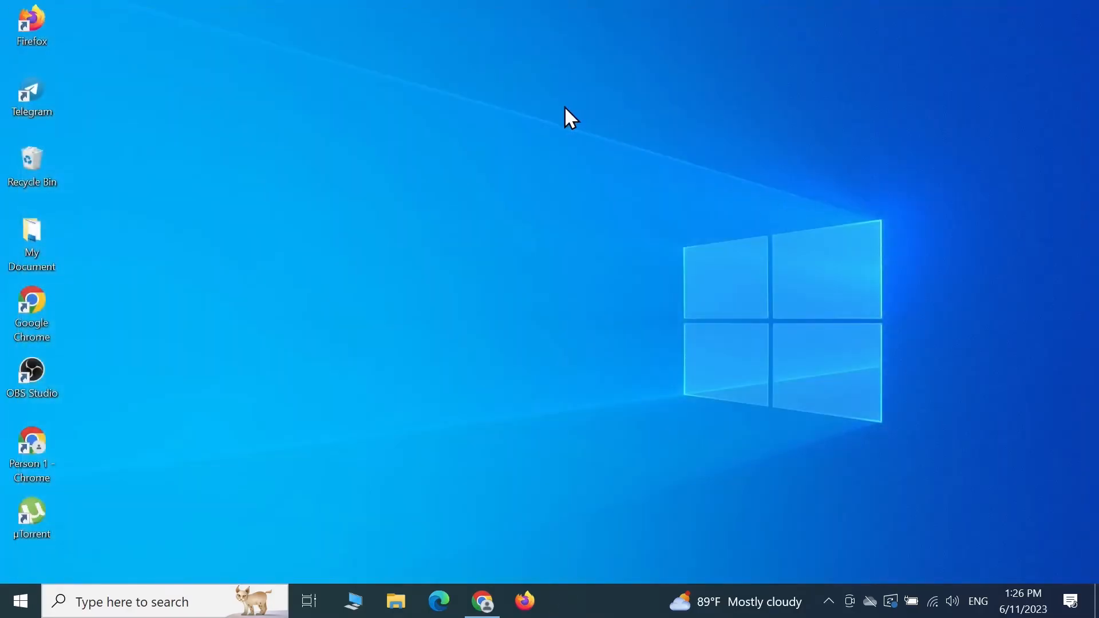
mouse_move(545, 149)
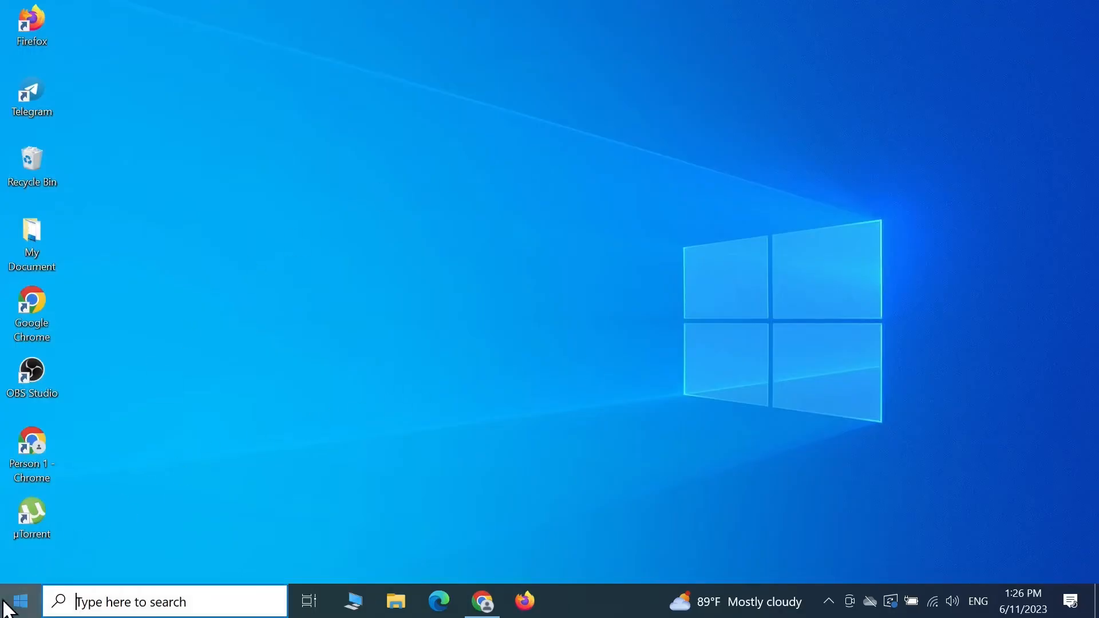
- Search the taskbar for 'proxy settings' to reach the Settings Proxy page
type("proxy settings")
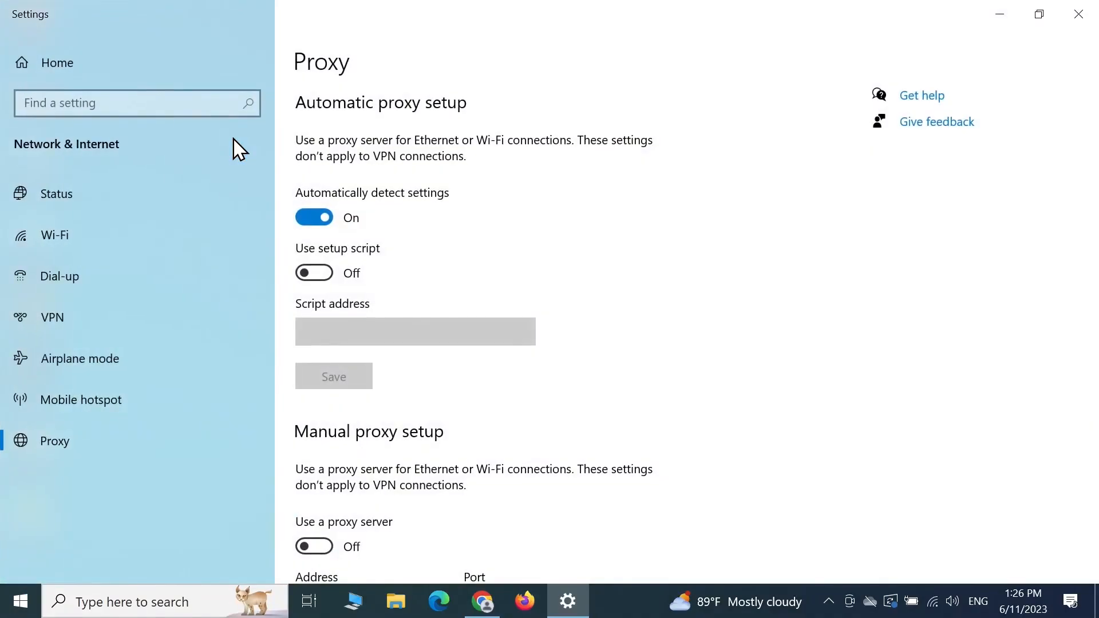
- Under Manual proxy setup, toggle Use a proxy server on and back off so no proxy is used
scroll("down", 3)
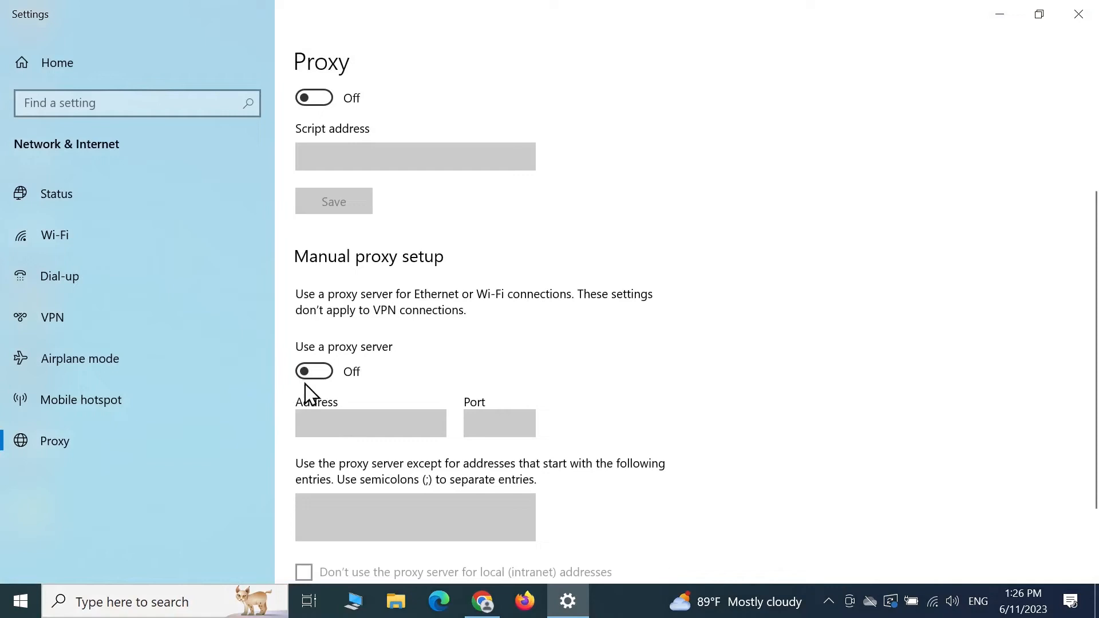
left_click(314, 371)
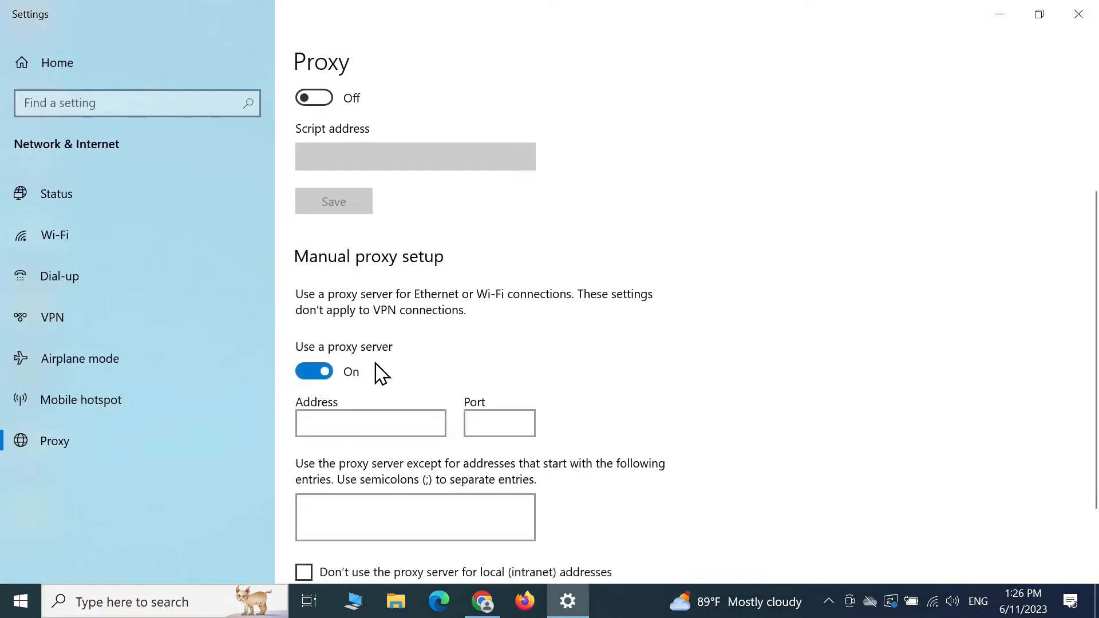
left_click(313, 371)
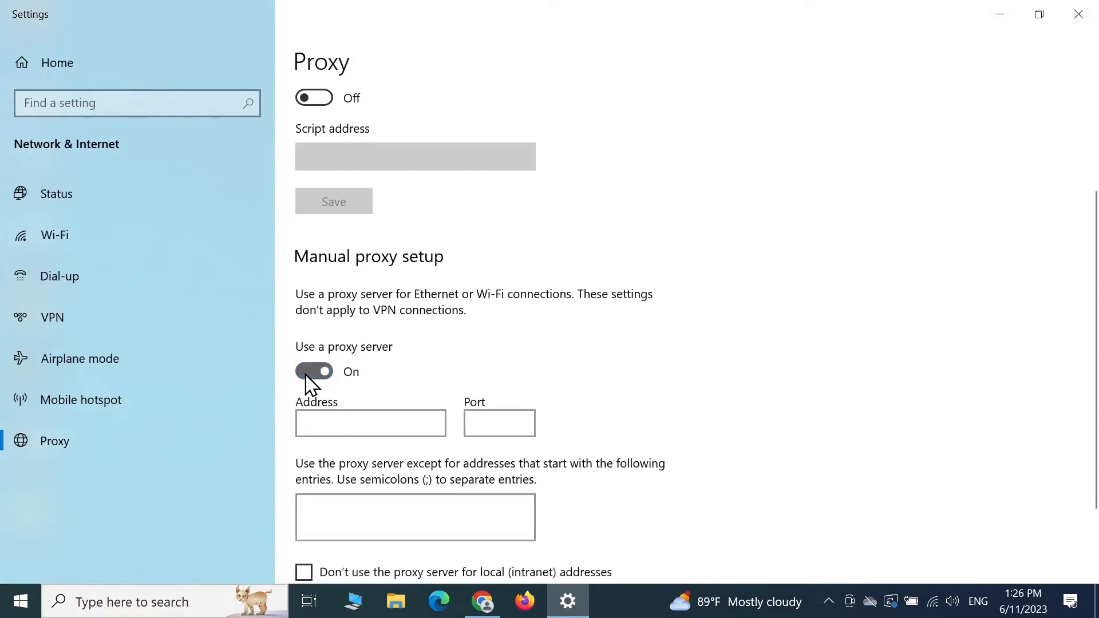
left_click(314, 371)
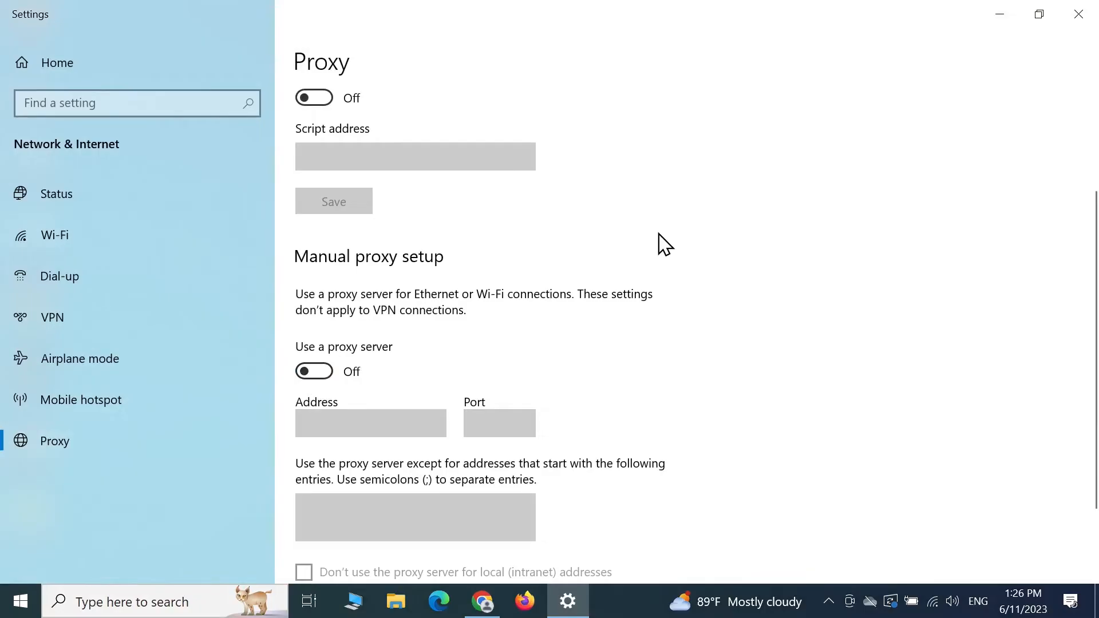
mouse_move(691, 234)
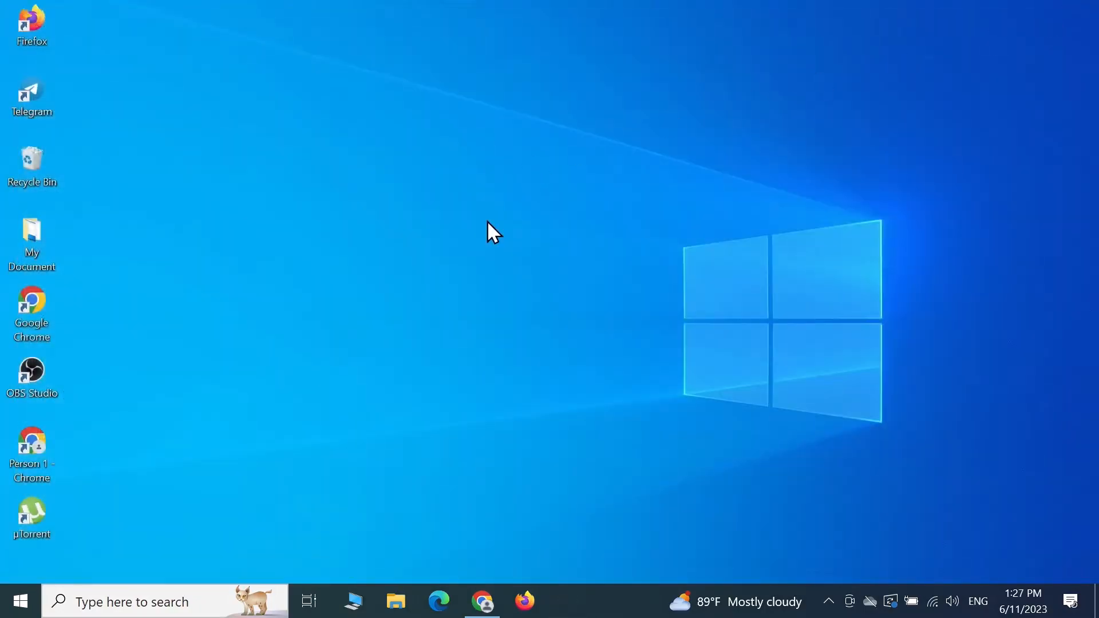
mouse_move(977, 548)
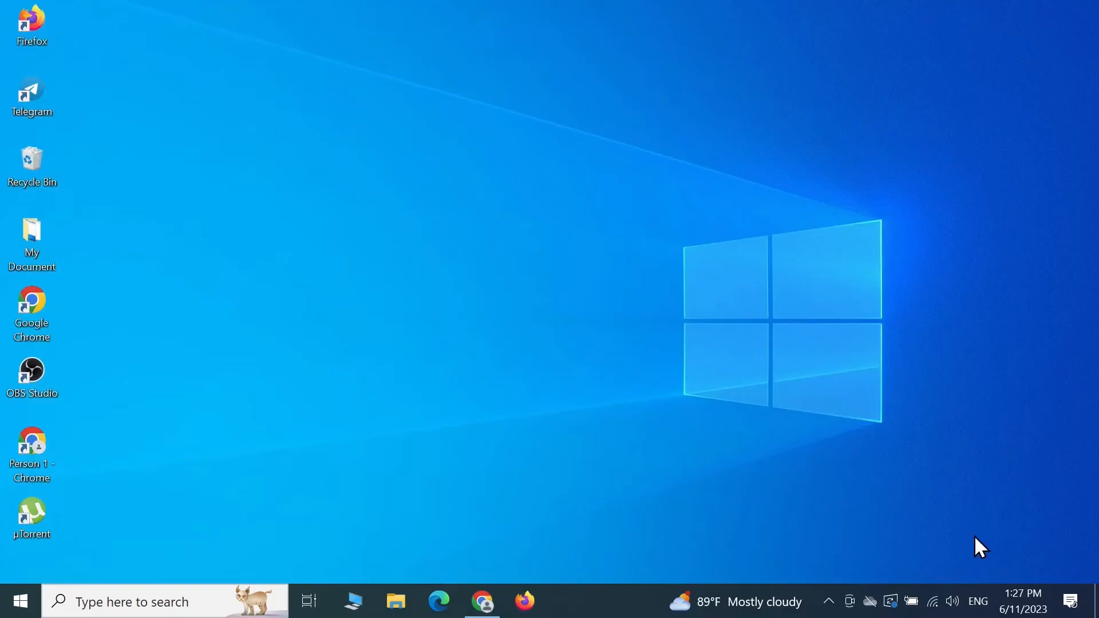
mouse_move(951, 601)
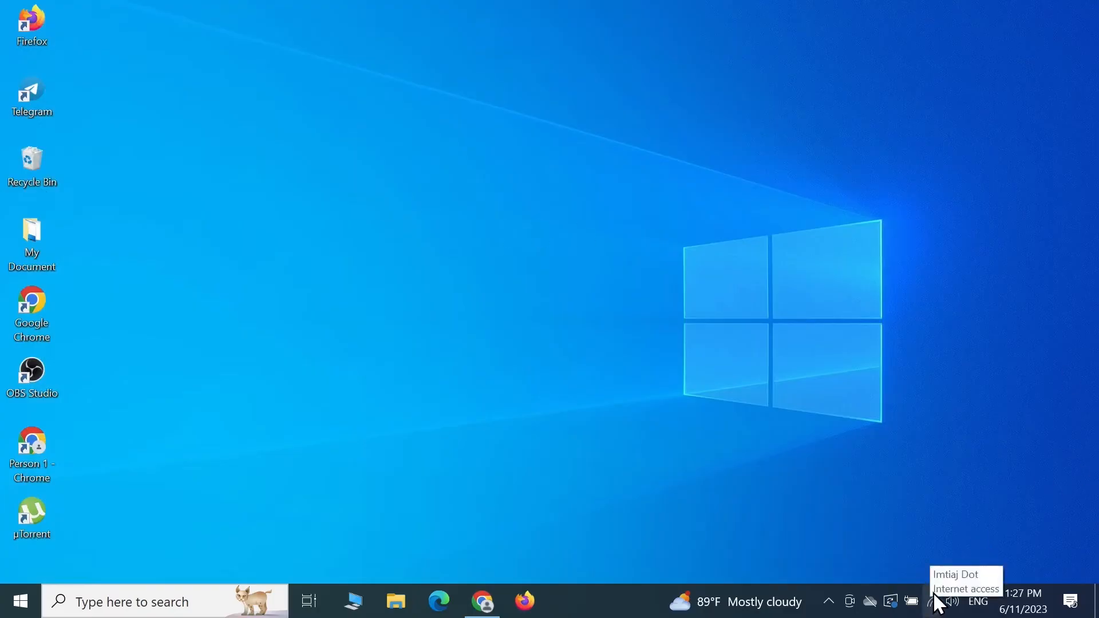
- From the Wi-Fi tray icon's menu, reopen Network & Internet settings on the Status page
right_click(931, 601)
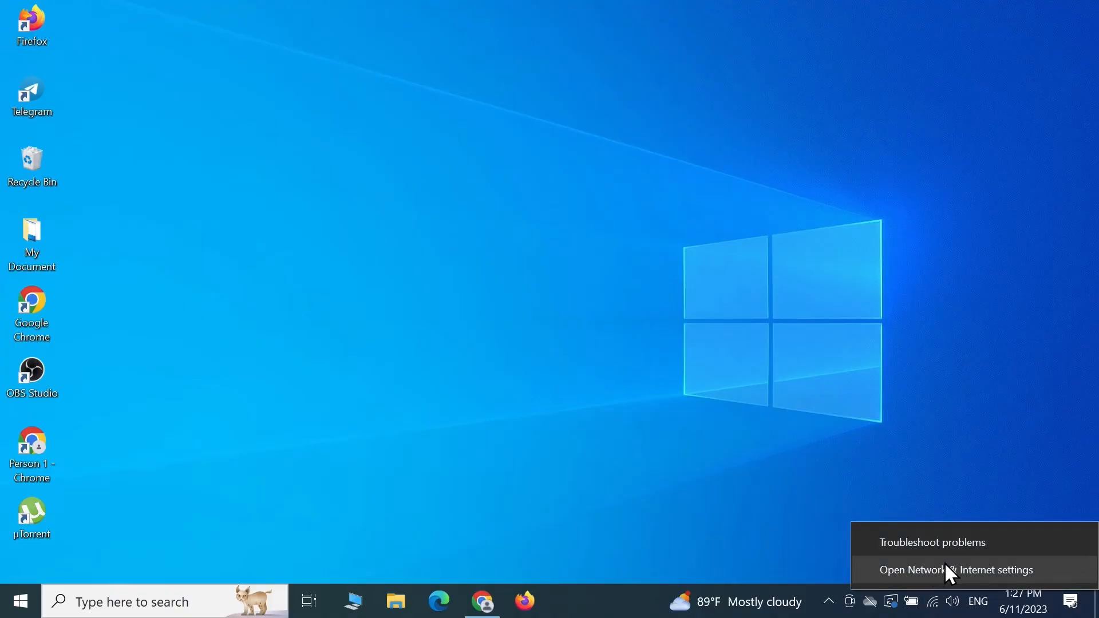
mouse_move(950, 570)
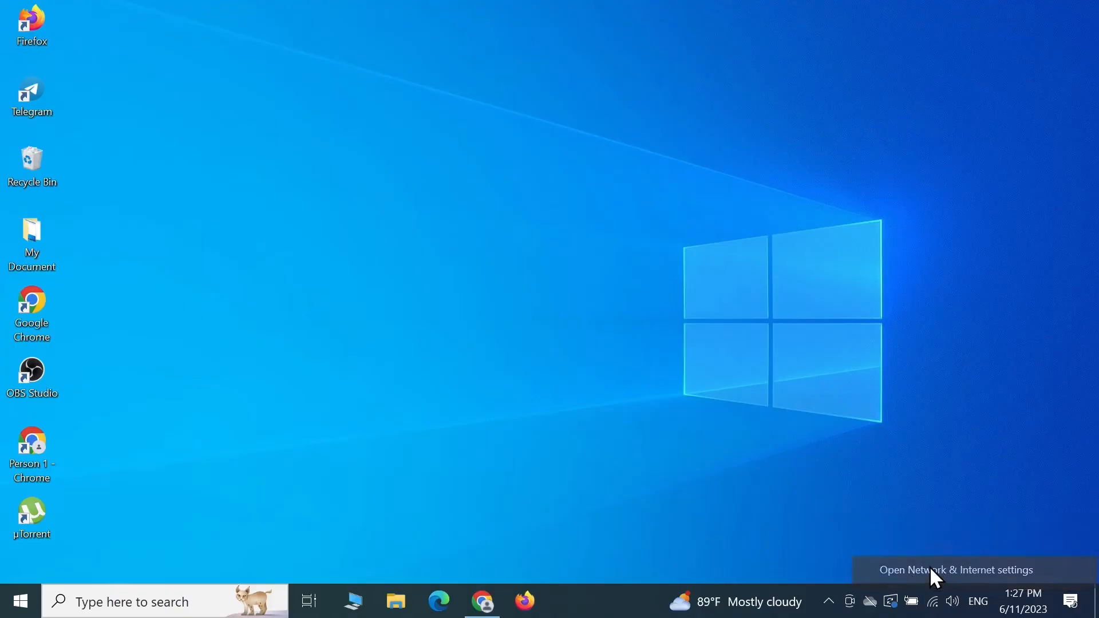
left_click(955, 569)
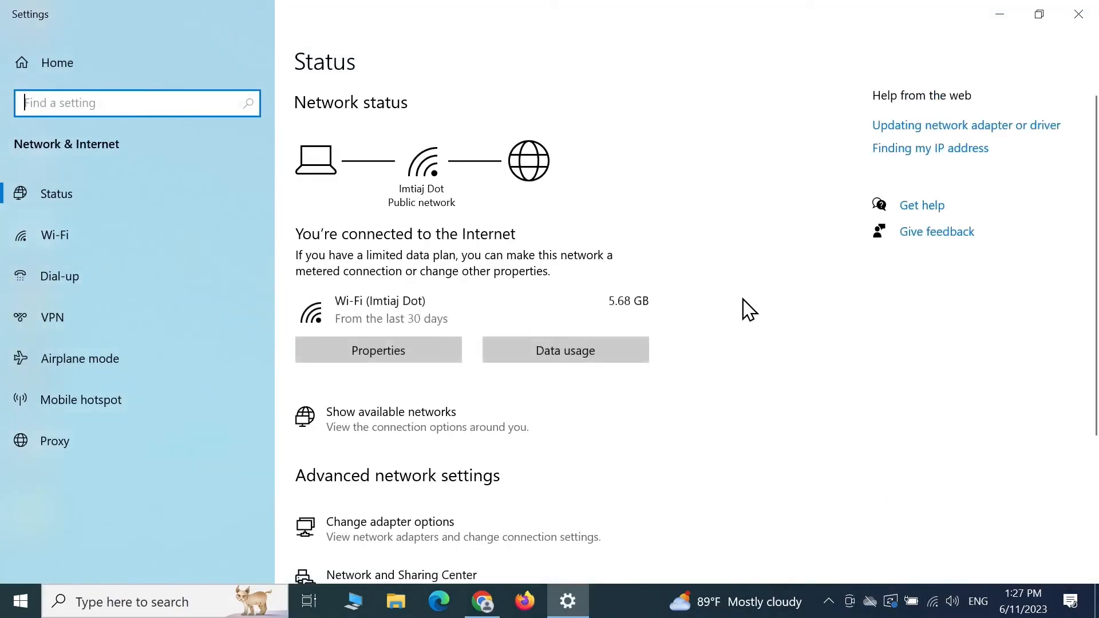
- Reach the Network reset page, then switch back to Chrome reloading pinterest.com
scroll("down", 3)
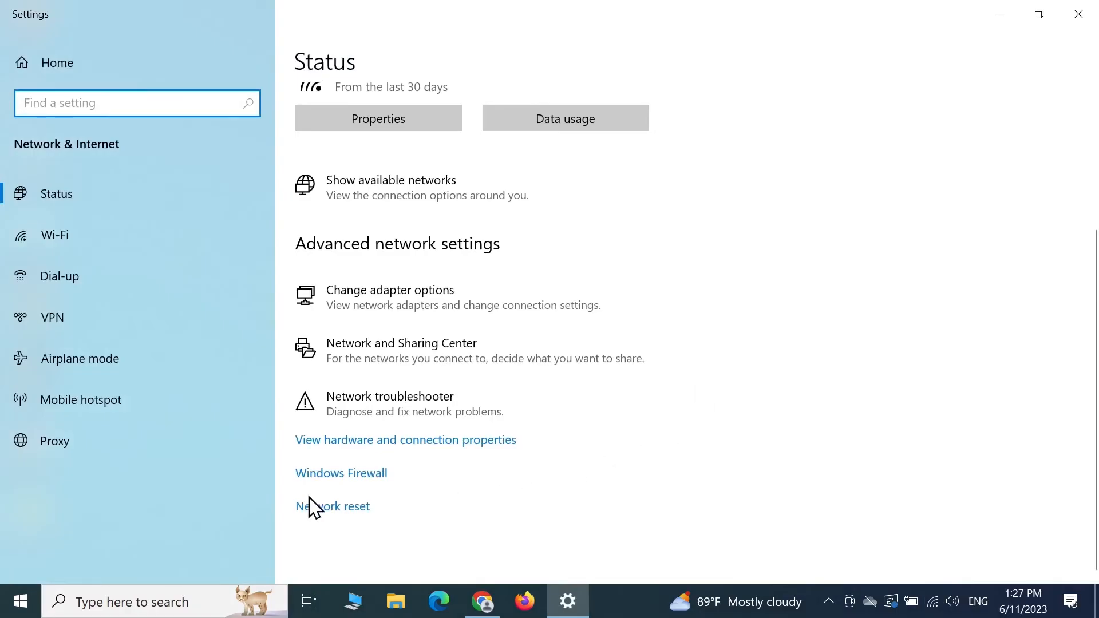
mouse_move(333, 506)
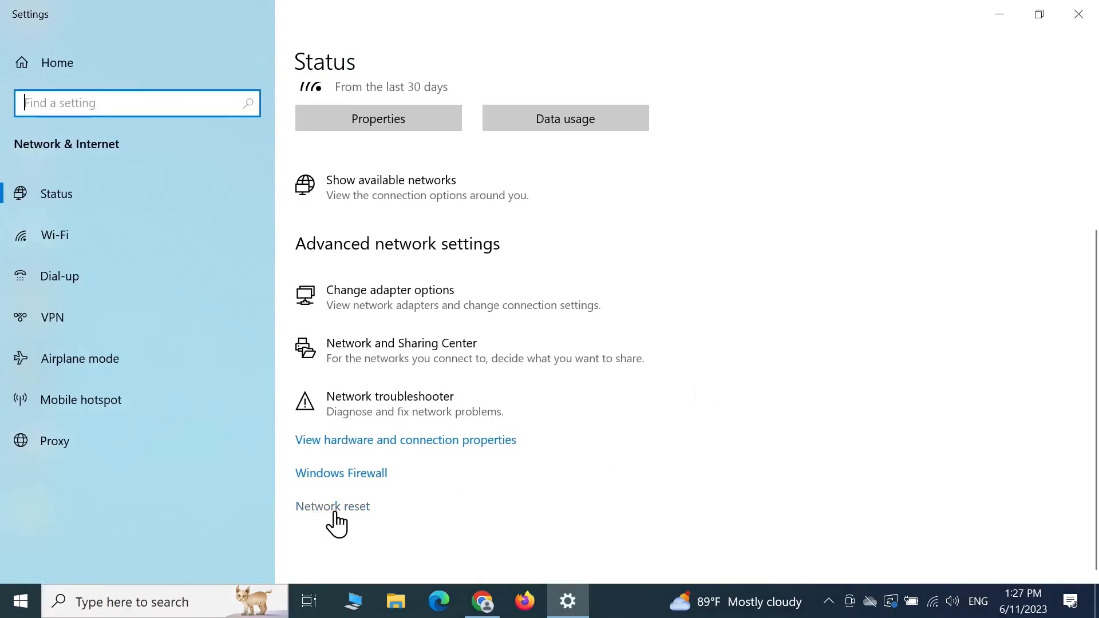
left_click(332, 506)
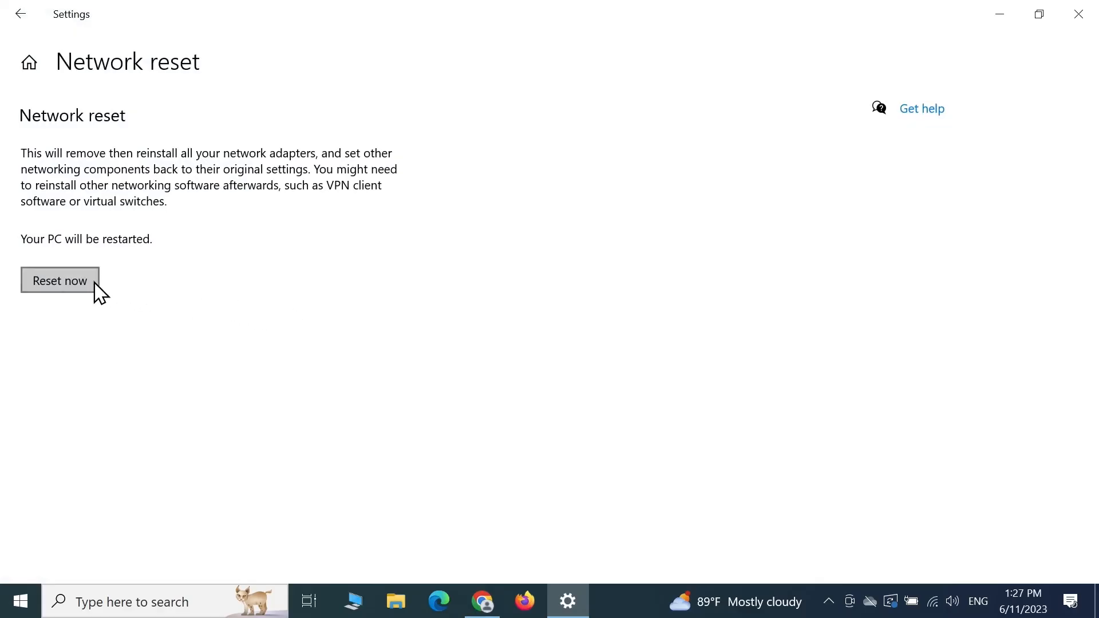
mouse_move(199, 258)
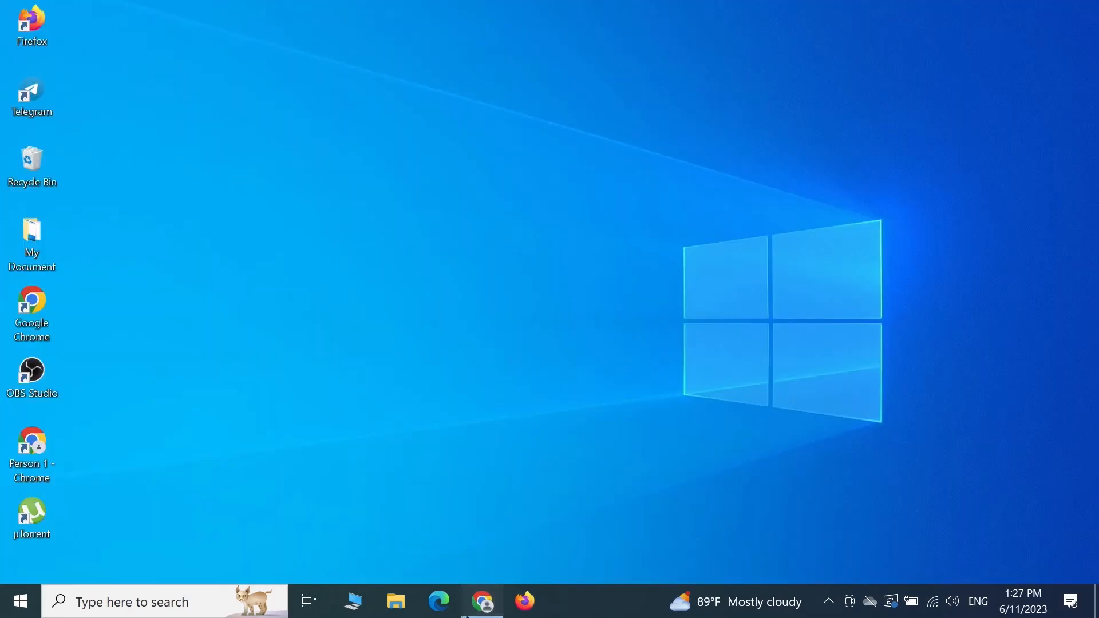
left_click(482, 601)
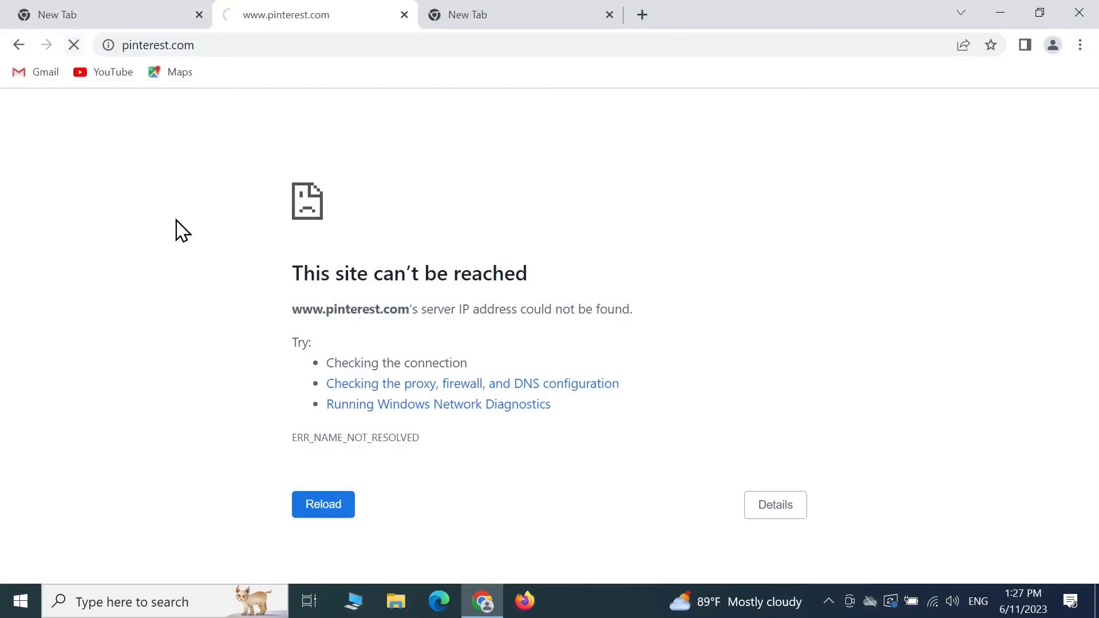